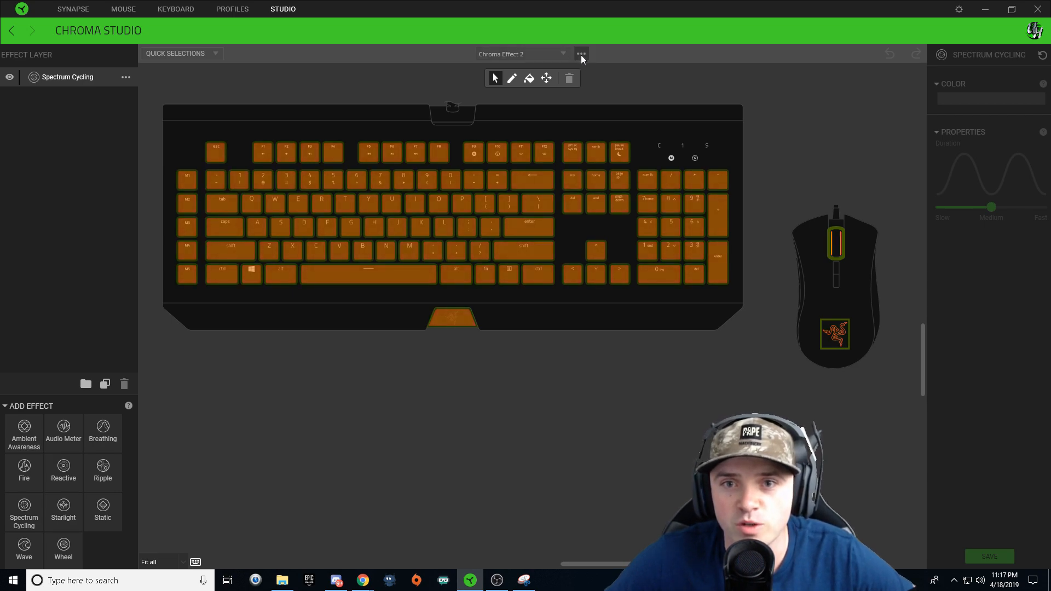
# Step: Rename the whole effect from 'Chroma Effect 2' to 'Don't Know'
pyautogui.click(580, 54)
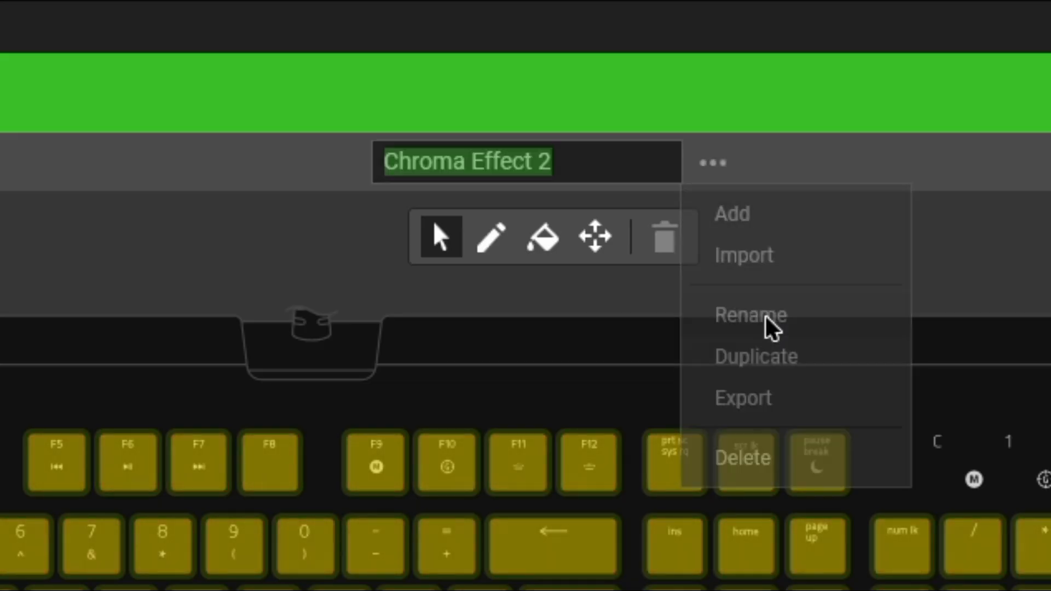
pyautogui.click(750, 316)
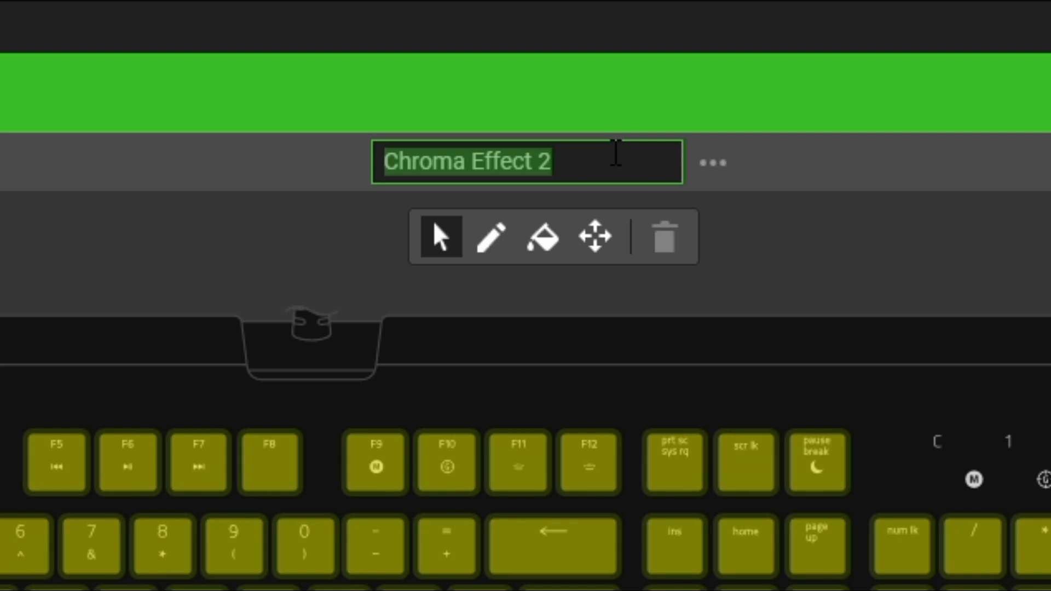
pyautogui.write("Don't Know")
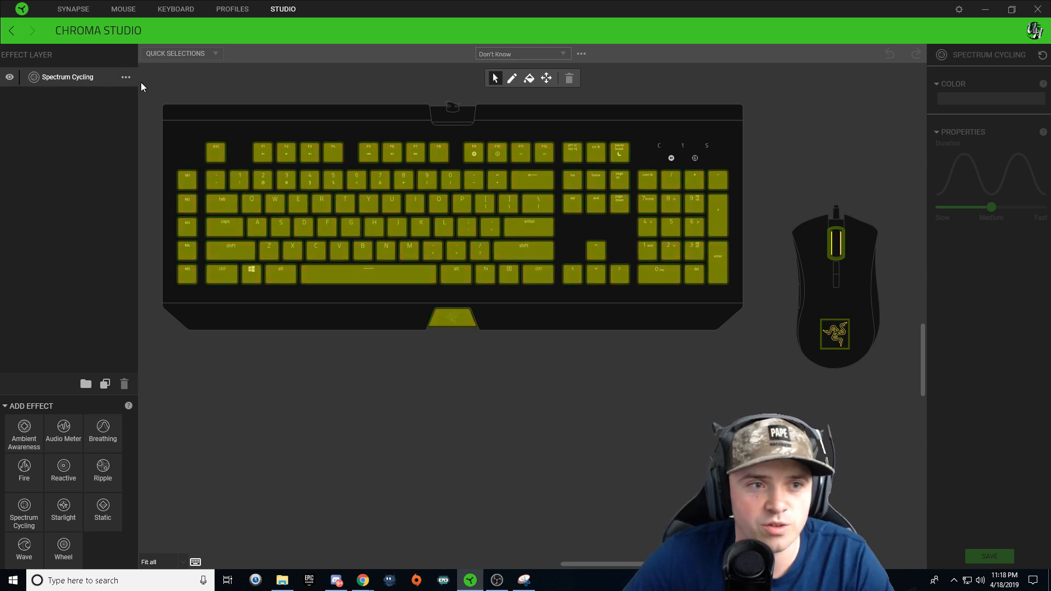
# Step: Switch the effect's only layer from Spectrum Cycling to Wave
pyautogui.click(125, 77)
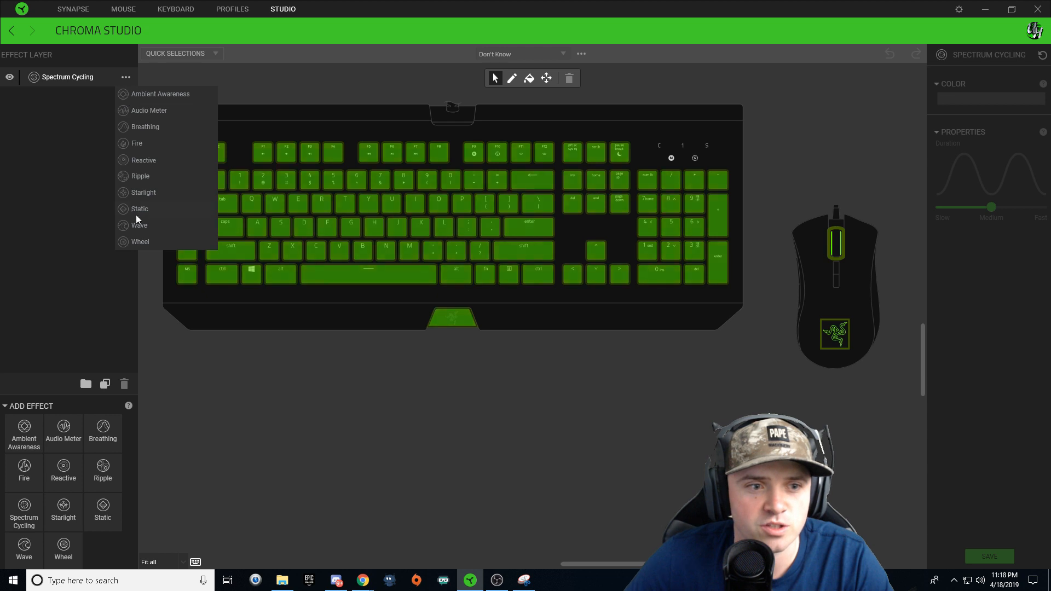
pyautogui.click(139, 226)
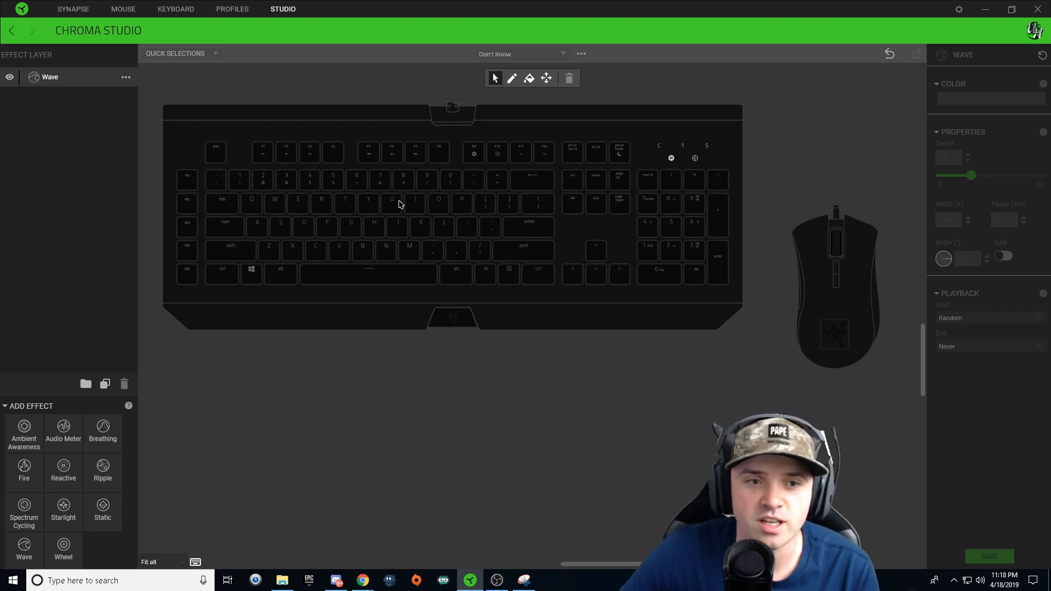
pyautogui.moveTo(175, 179)
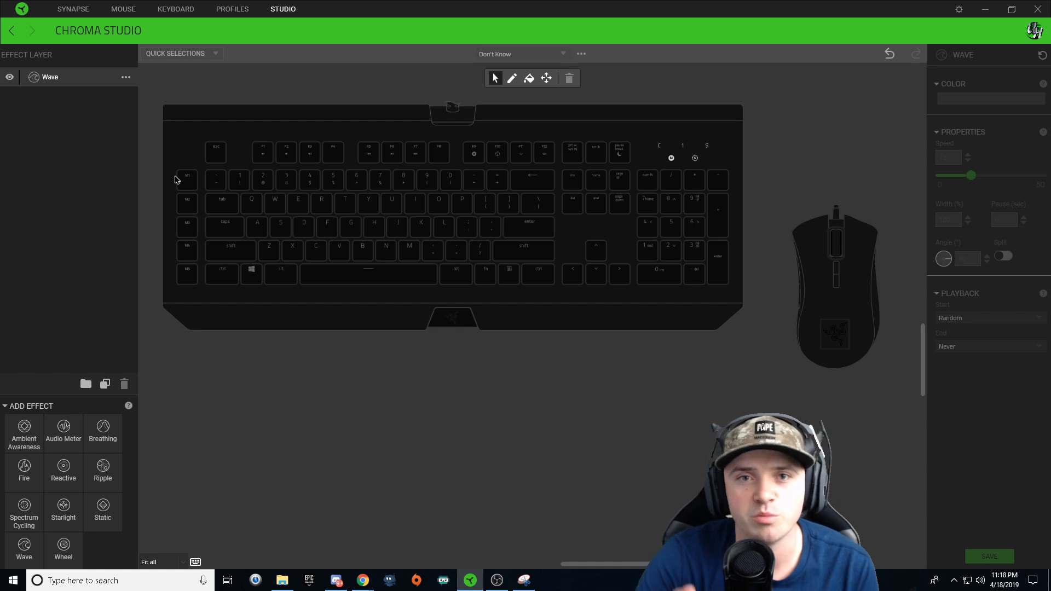
pyautogui.moveTo(547, 224)
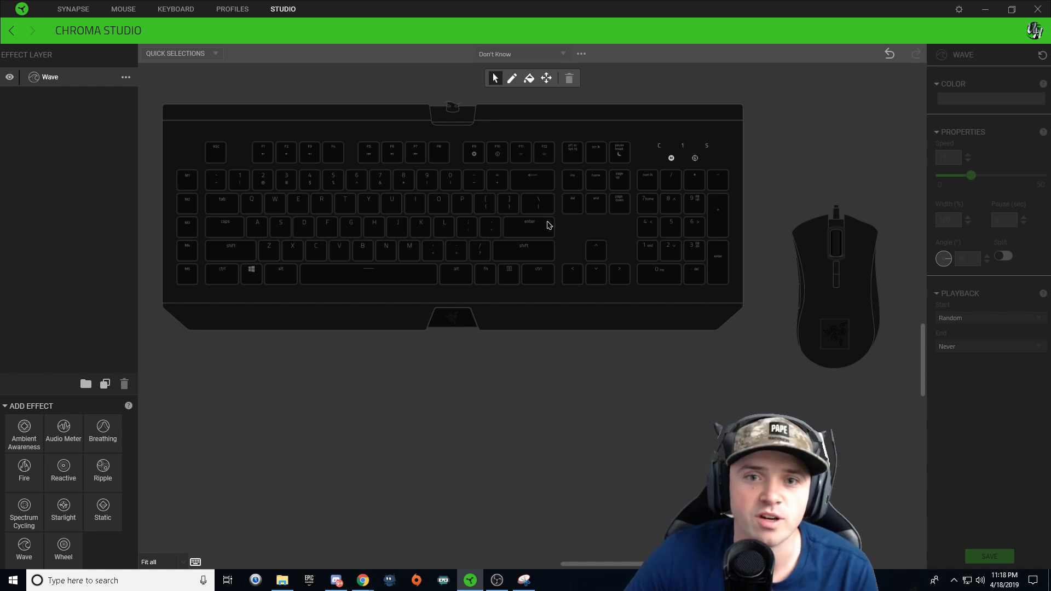
pyautogui.moveTo(730, 208)
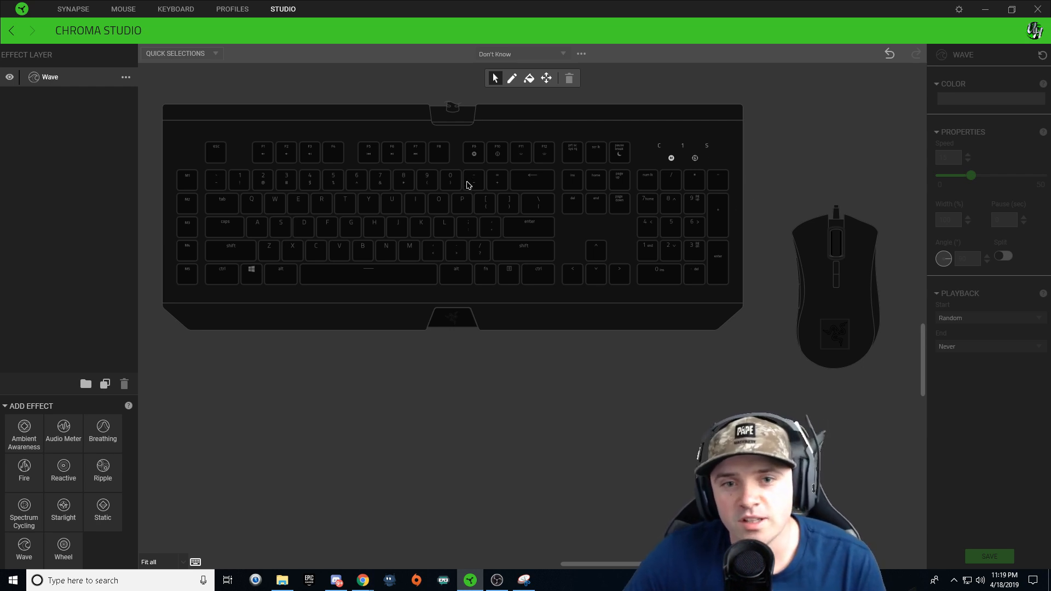
pyautogui.moveTo(454, 159)
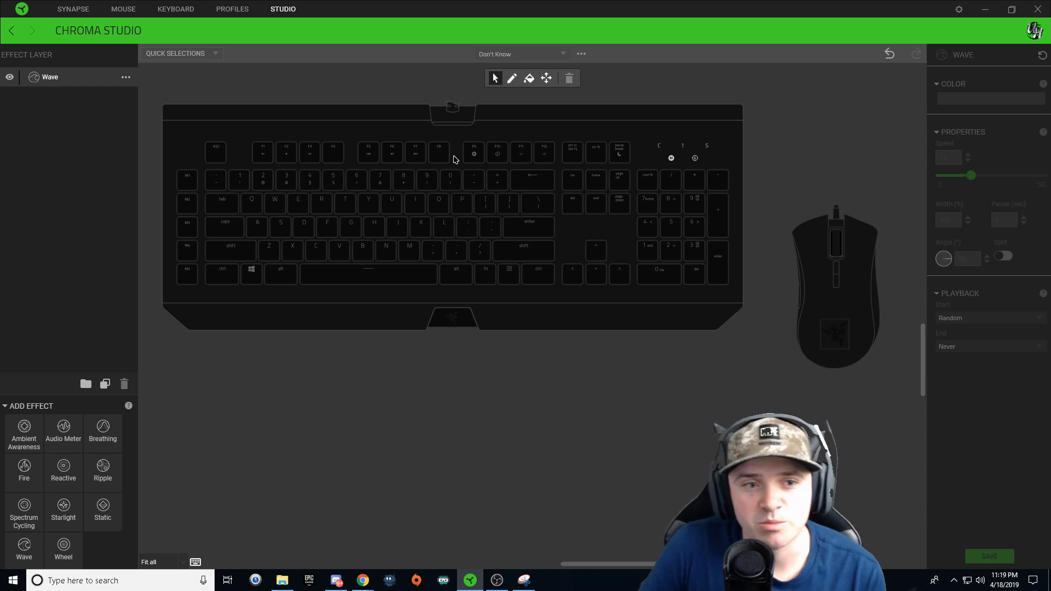
pyautogui.moveTo(757, 145)
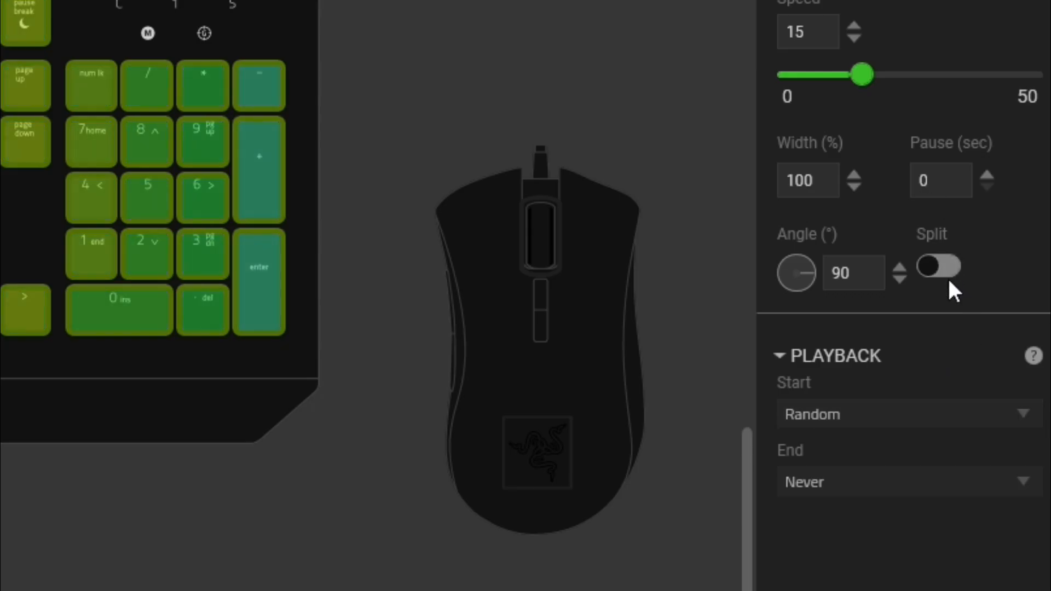
# Step: Apply the Wave layer across all keyboard keys at speed 15, width 100, angle 90
pyautogui.click(939, 266)
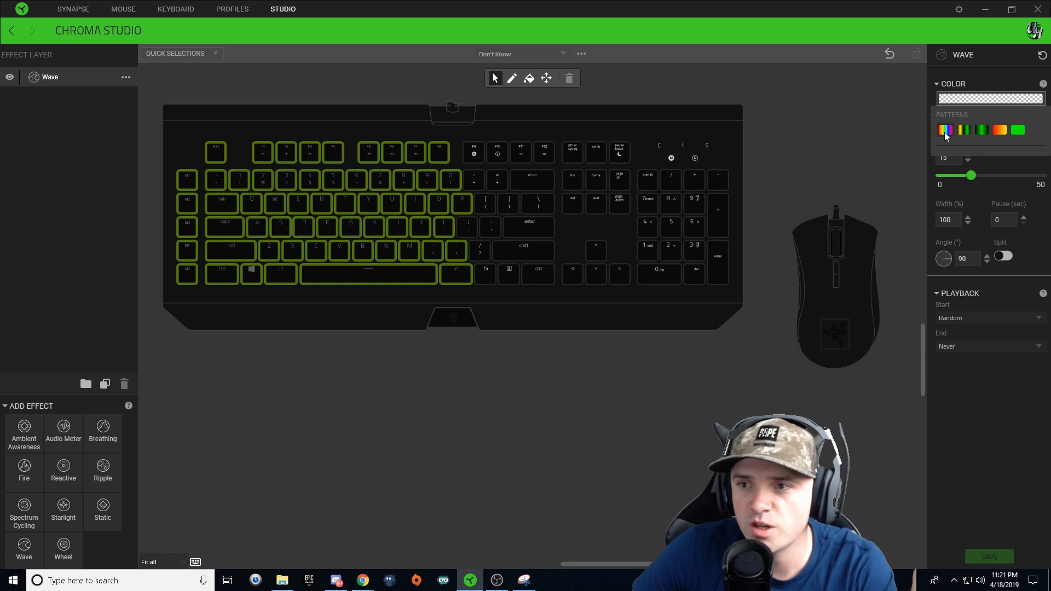
# Step: Try the rainbow pattern on the wave, then reset it to no pattern and pause 0
pyautogui.click(990, 98)
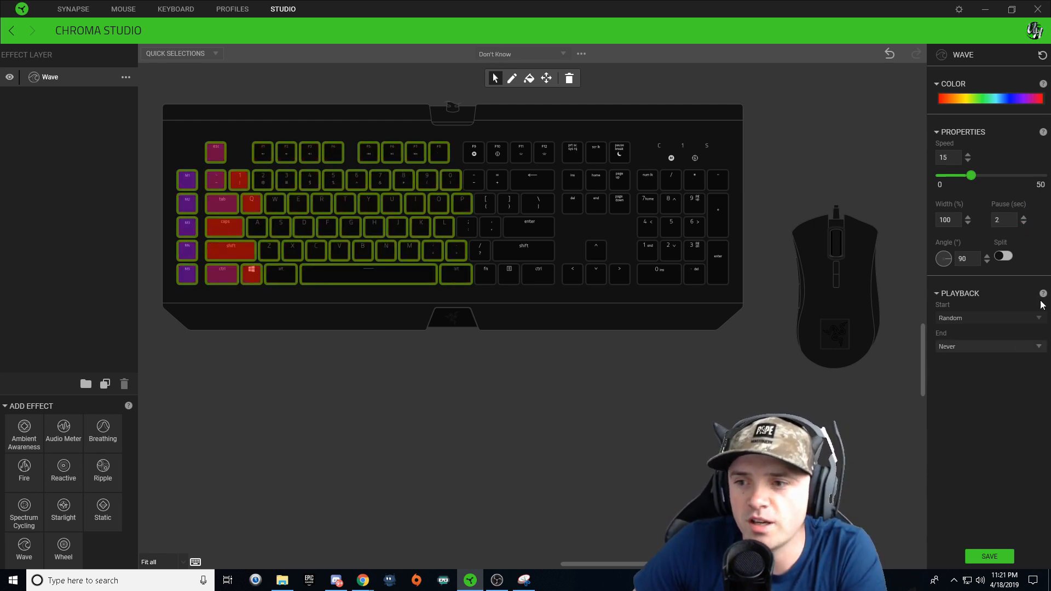
pyautogui.click(1003, 257)
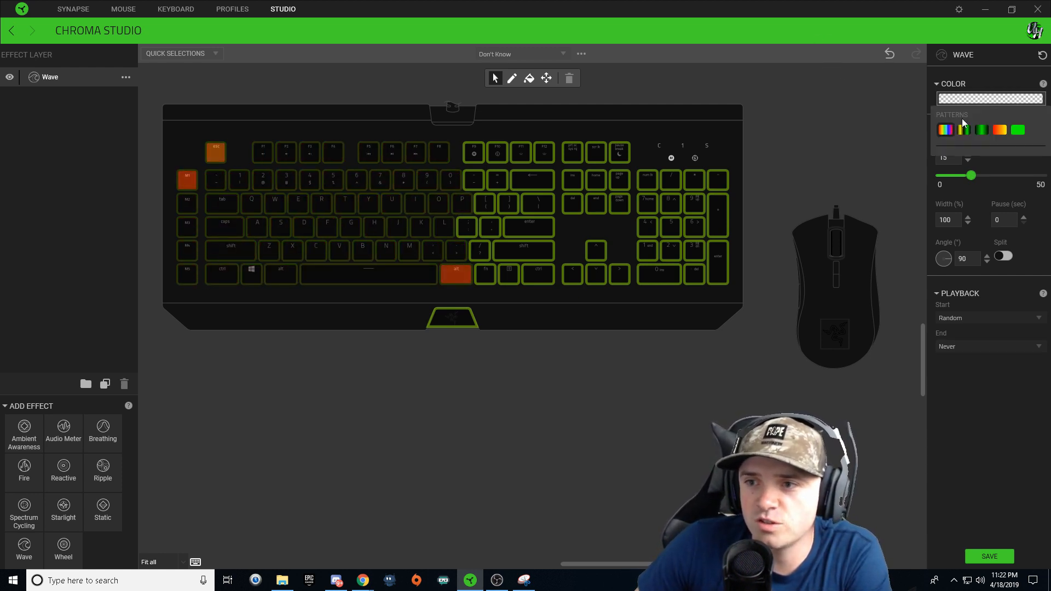
# Step: Make the wave a split rainbow at 45° diagonal with a 2-second pause
pyautogui.click(945, 129)
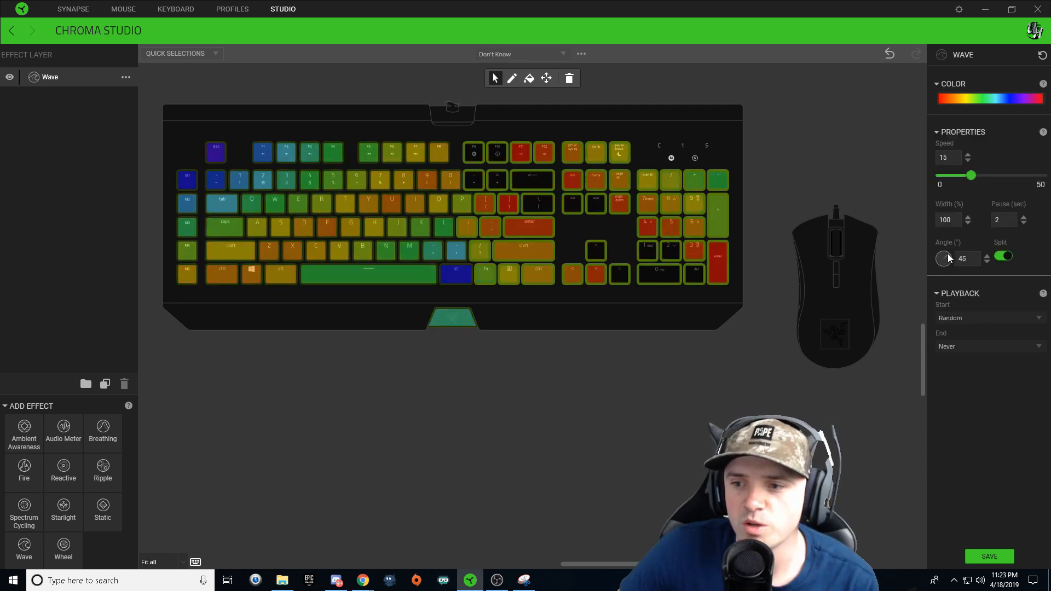
pyautogui.moveTo(944, 259); pyautogui.dragTo(944, 241)
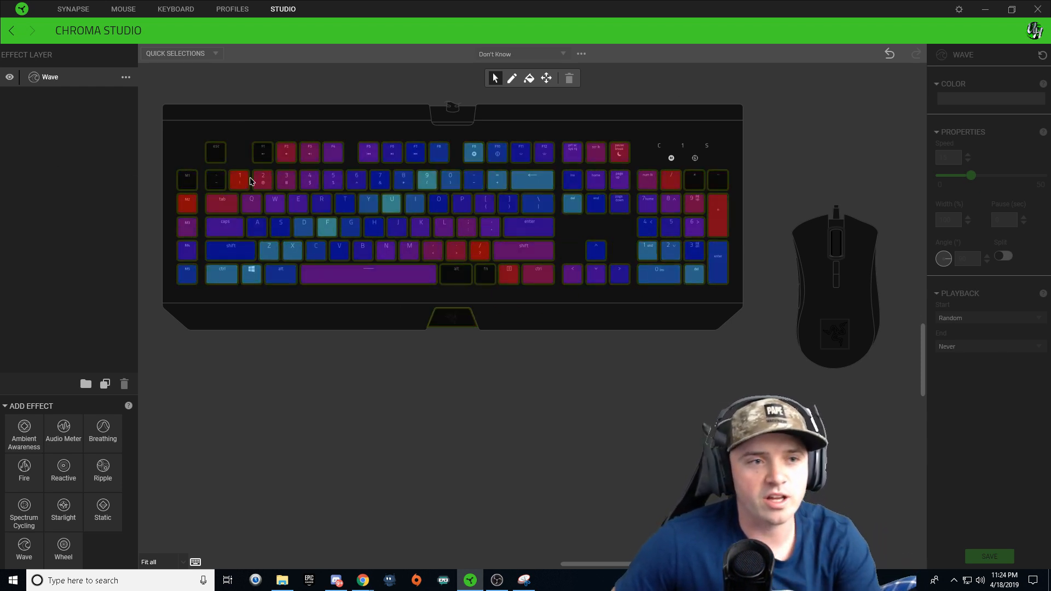
# Step: Rename the rainbow wave layer to 'Diagonal'
pyautogui.click(125, 76)
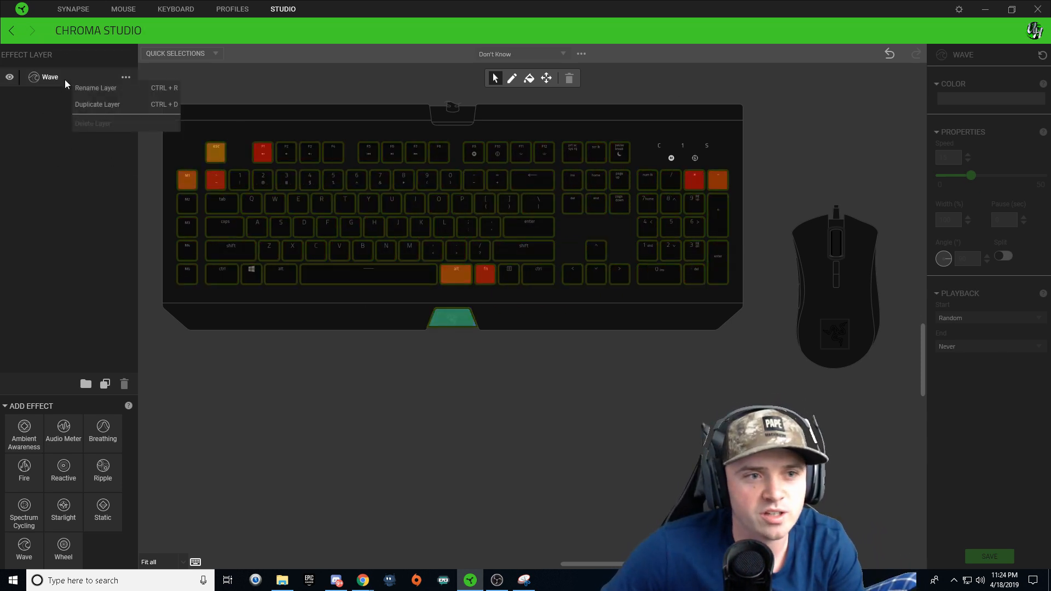
pyautogui.click(95, 88)
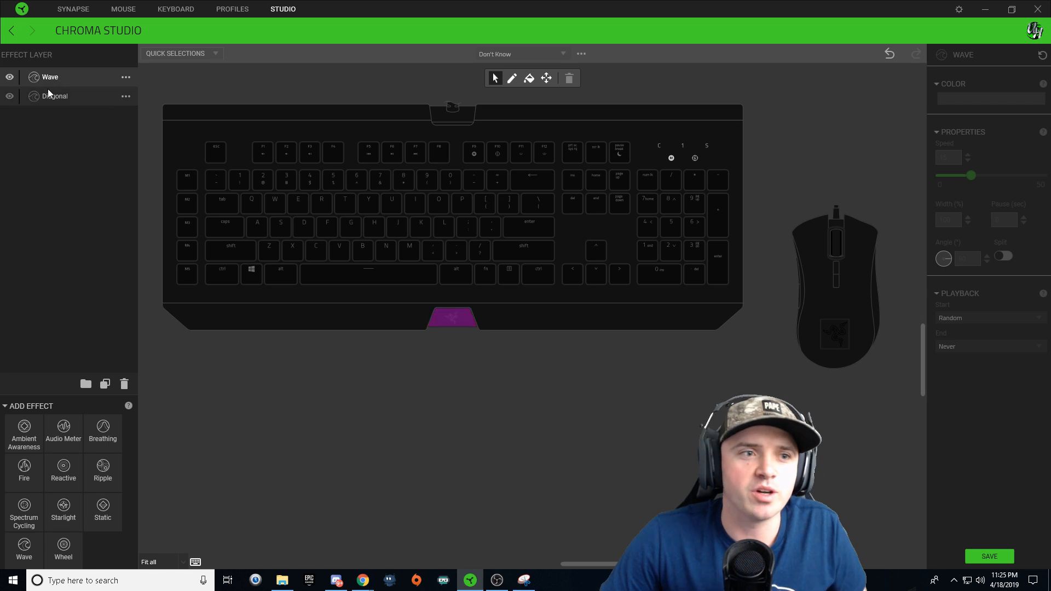
# Step: Hide the Diagonal layer so only the new Wave layer shows
pyautogui.click(10, 97)
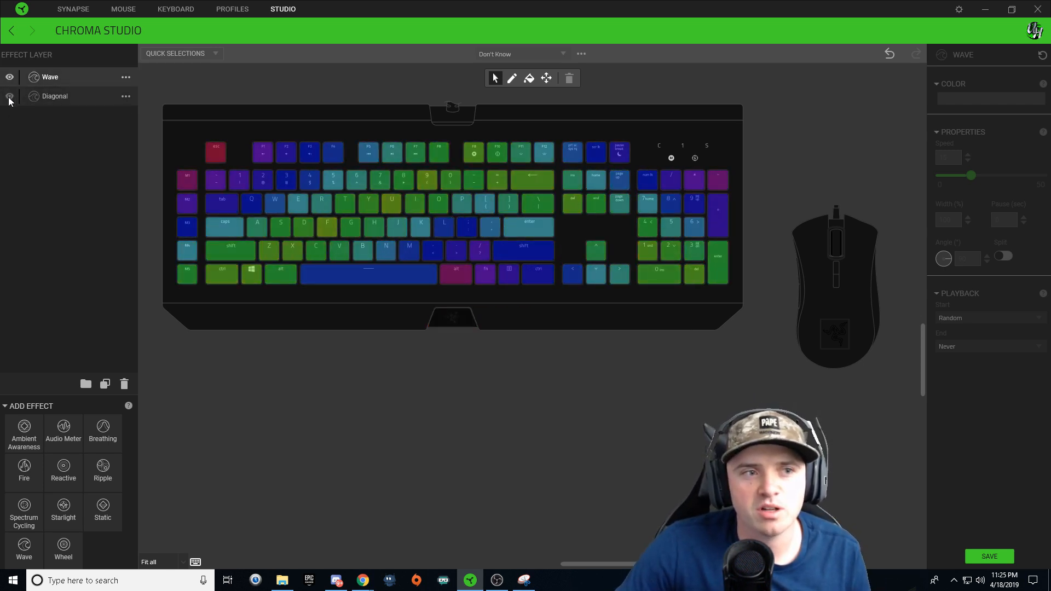
pyautogui.click(10, 97)
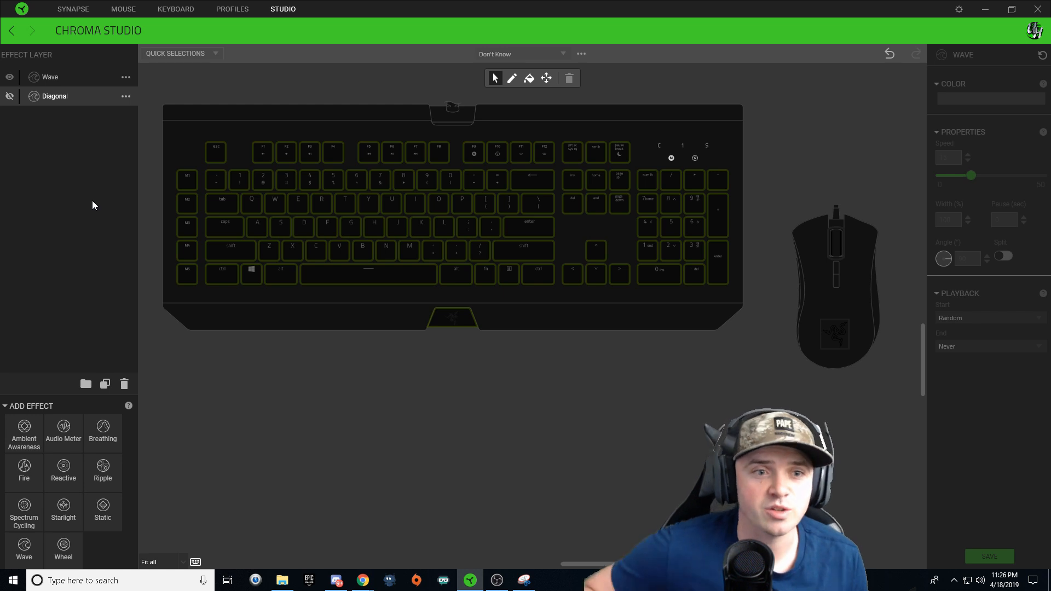
pyautogui.moveTo(398, 172)
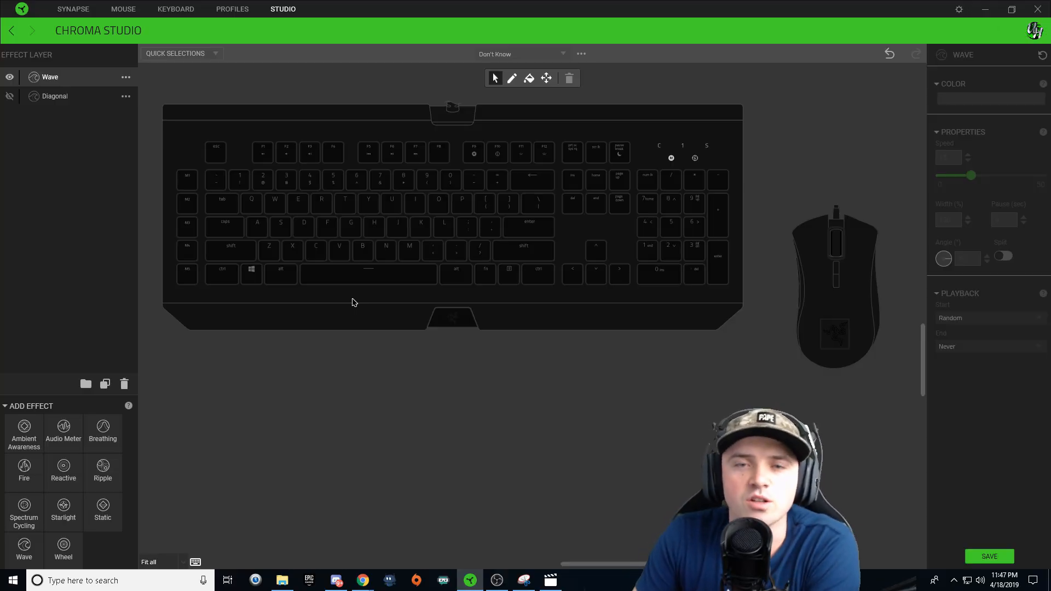
pyautogui.moveTo(236, 204)
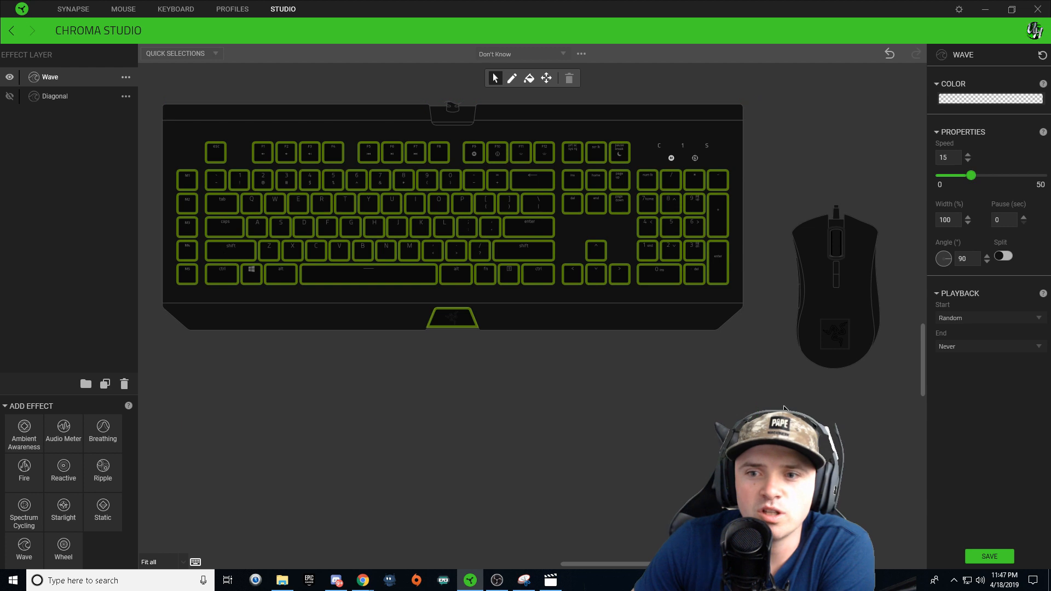
# Step: Give the new Wave layer a solid green colour pattern
pyautogui.click(990, 99)
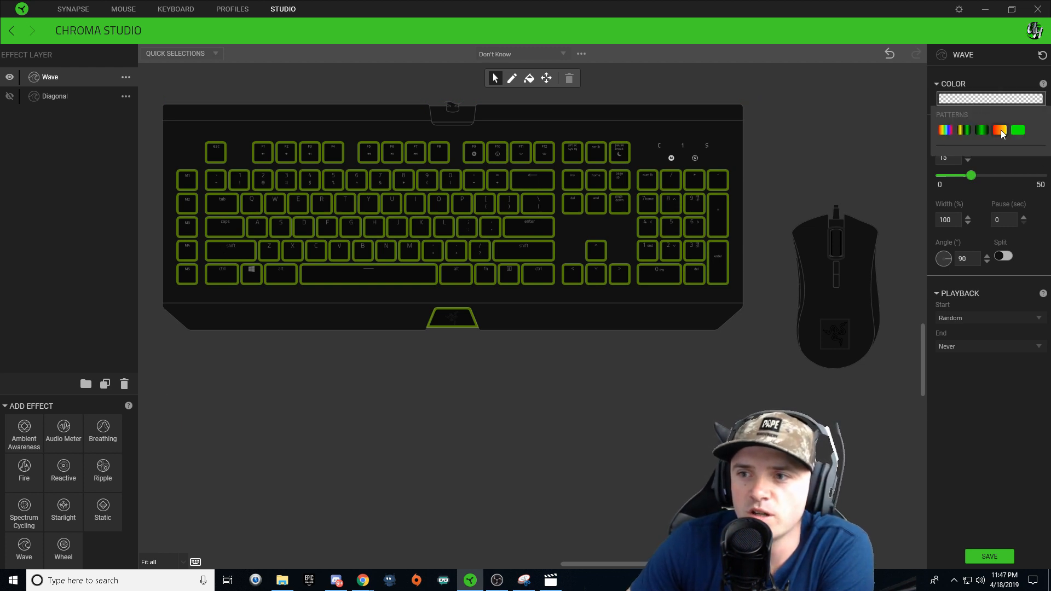
pyautogui.click(999, 130)
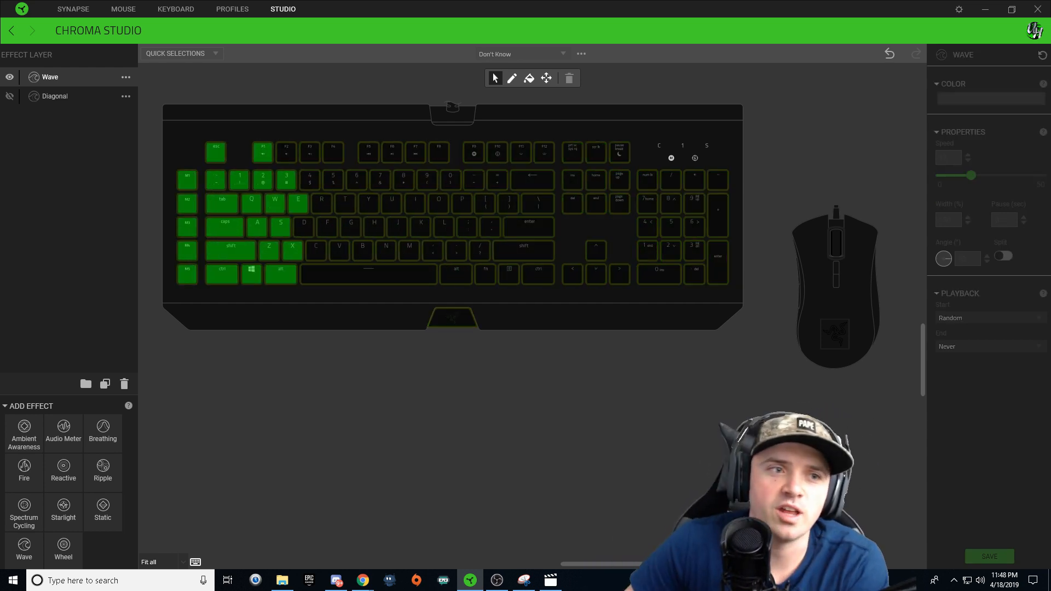
# Step: Hide the Diagonal layer and bring up the green Wave layer's settings
pyautogui.click(10, 96)
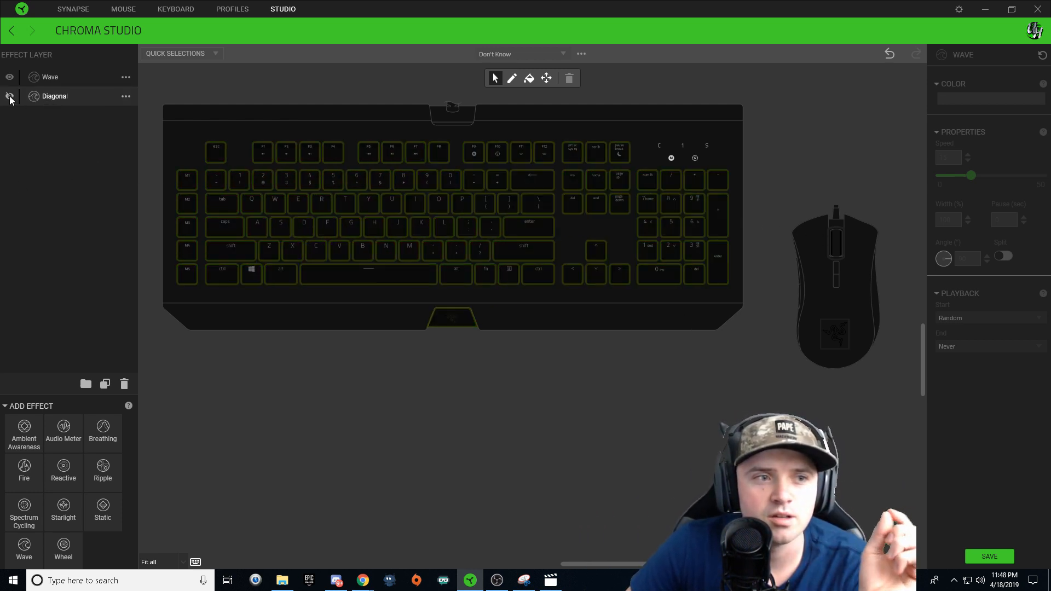
pyautogui.click(10, 96)
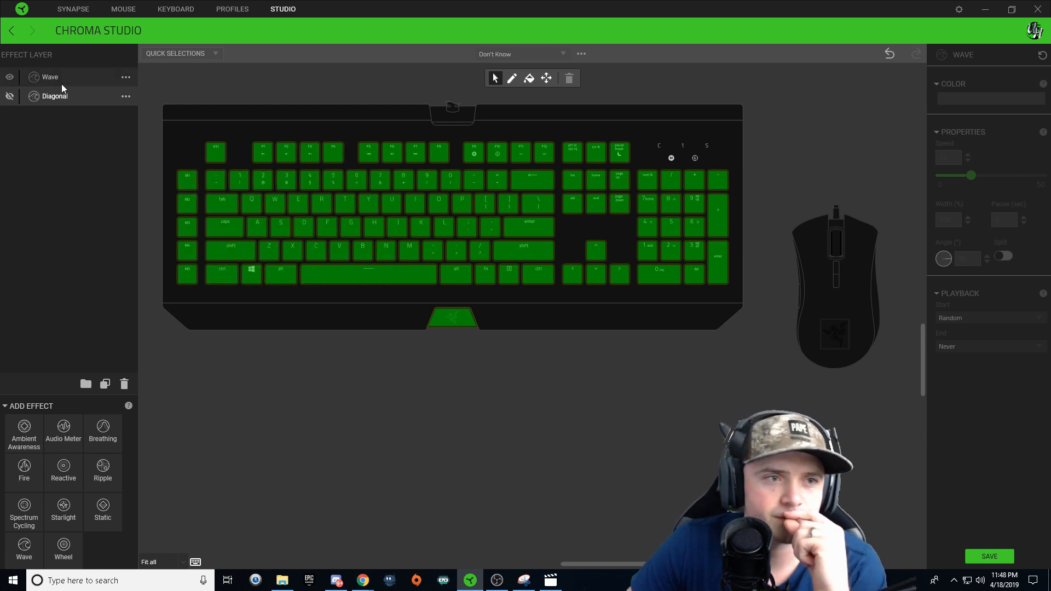
pyautogui.click(10, 76)
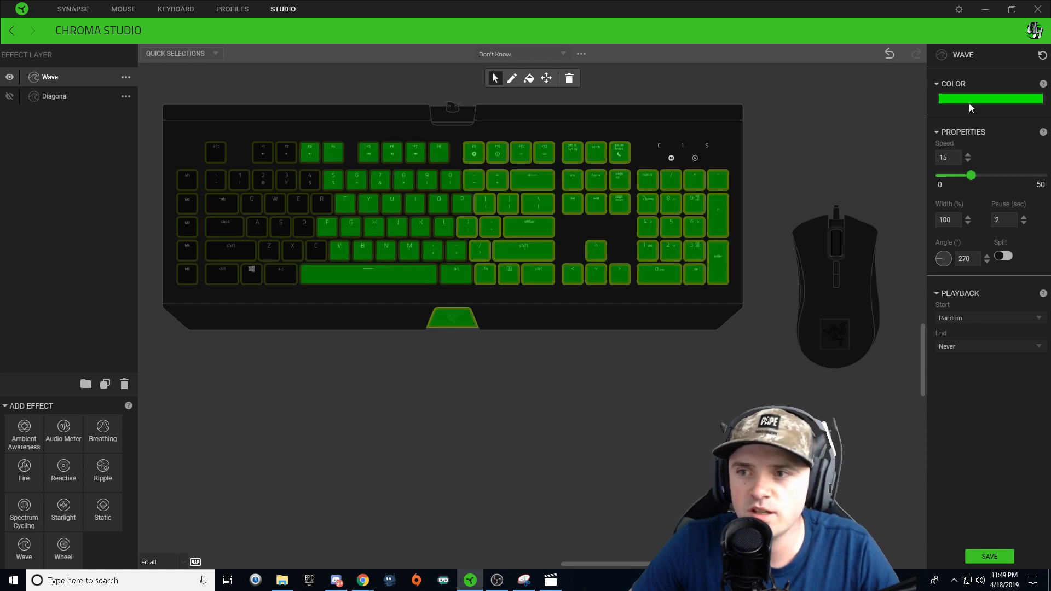
# Step: Change the wave's colour from plain green toward a blue and green mix
pyautogui.click(990, 99)
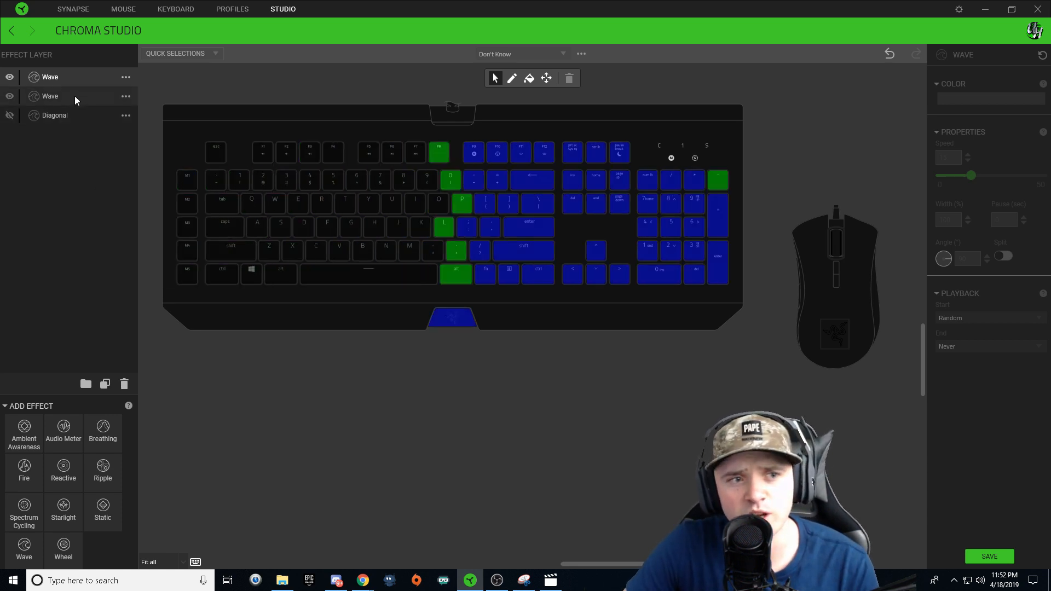
# Step: Rename the lower Wave layer to 'Blue/Green'
pyautogui.click(125, 97)
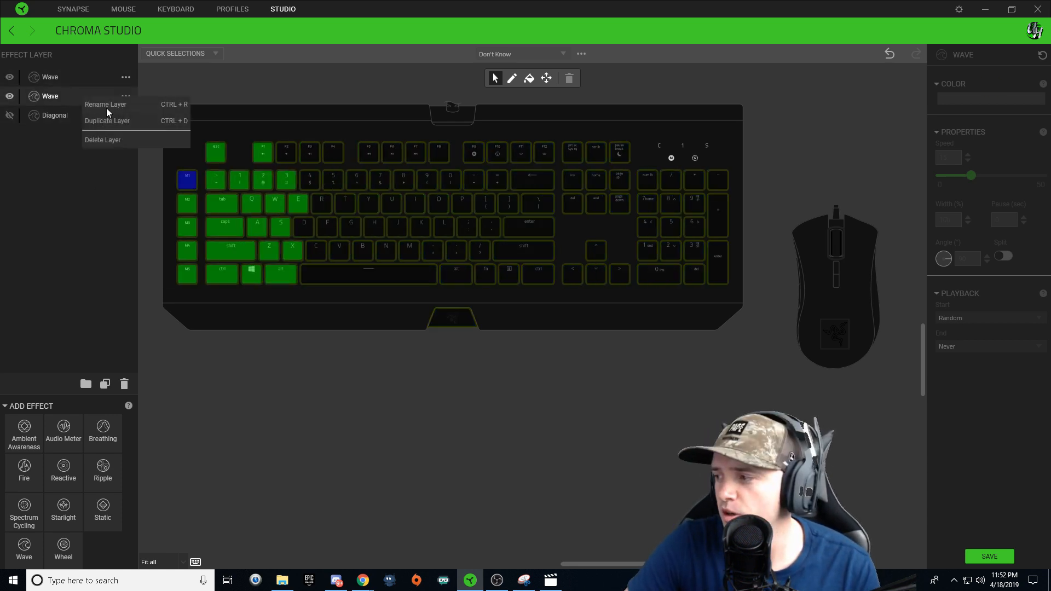
pyautogui.click(106, 104)
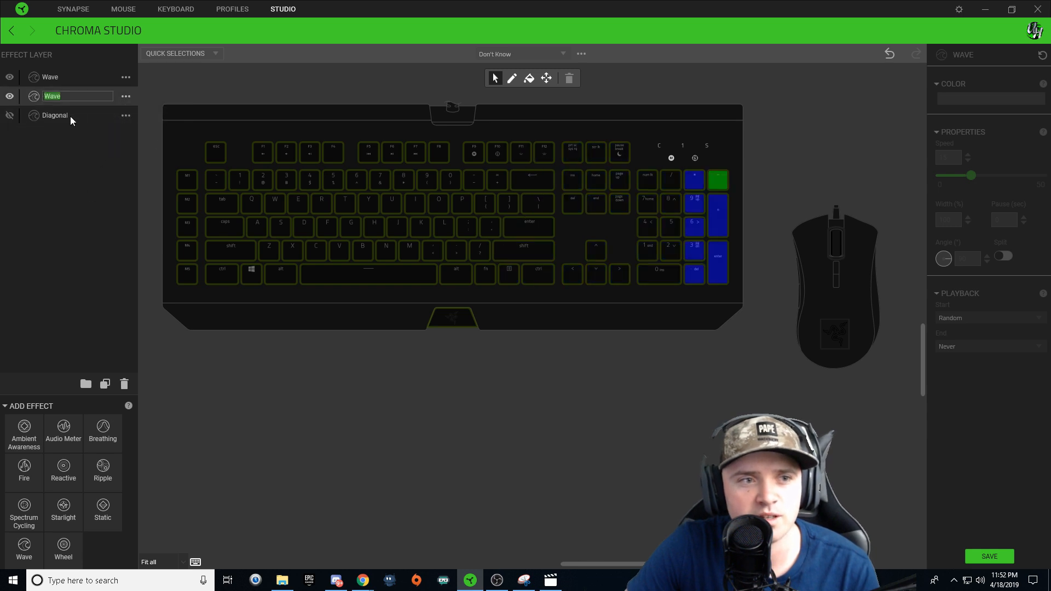
pyautogui.write('B')
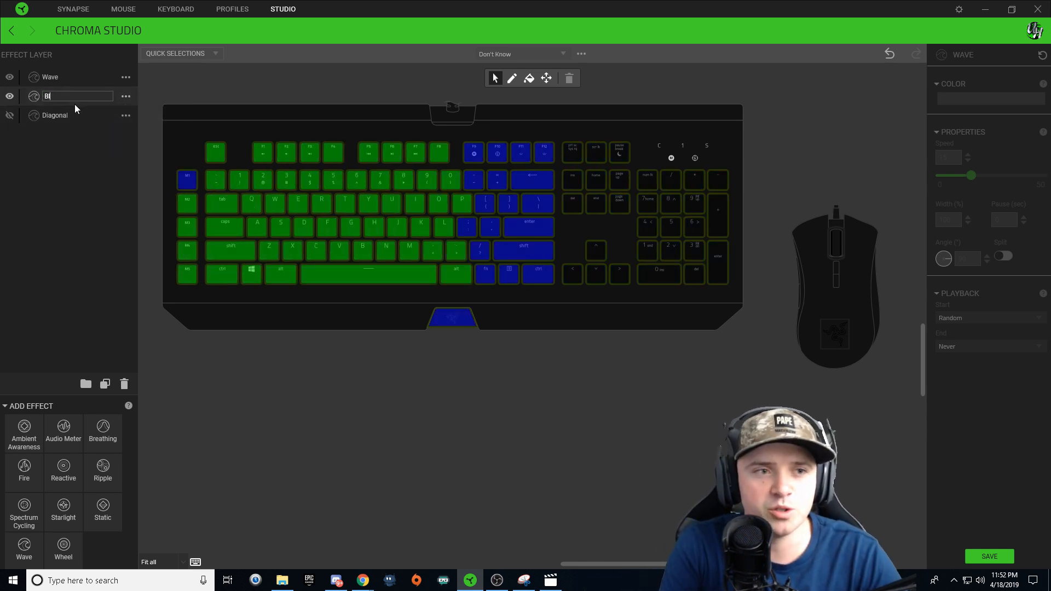
pyautogui.write('lue/Green')
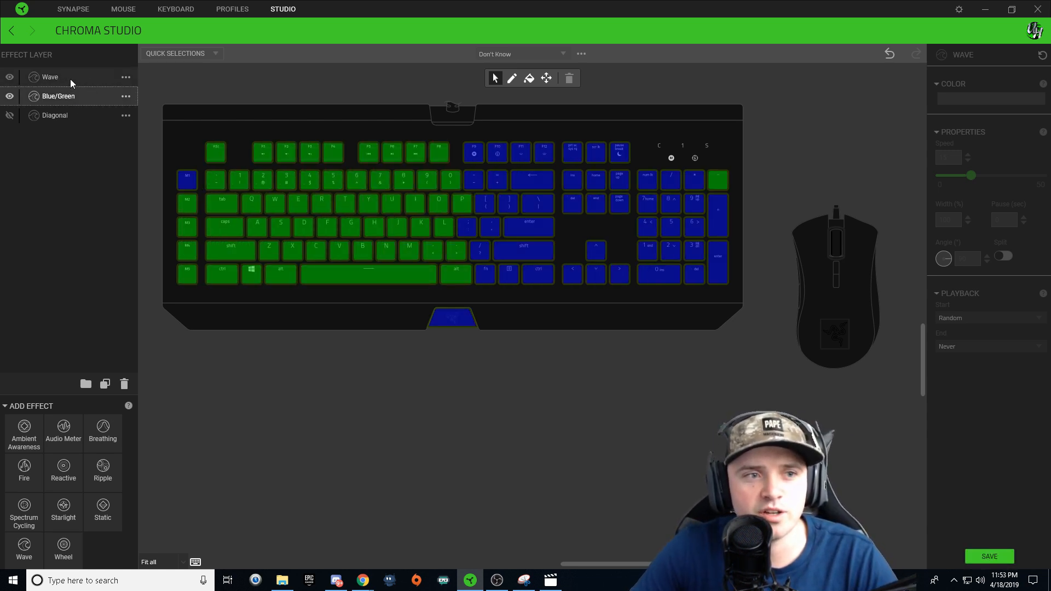
# Step: Start renaming the top Wave layer to 'Blue Cap'
pyautogui.click(125, 77)
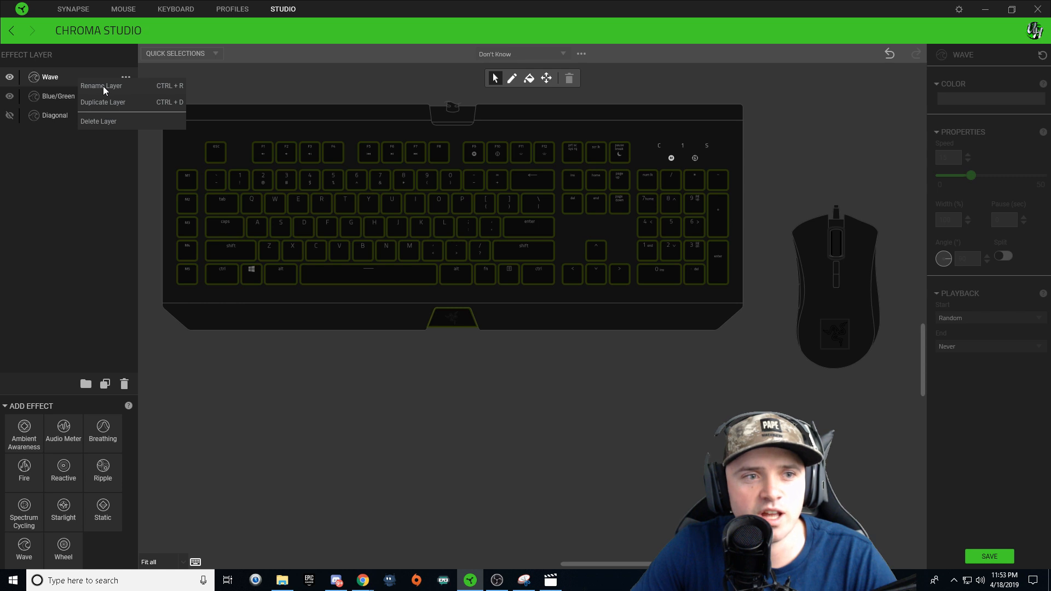
pyautogui.click(101, 85)
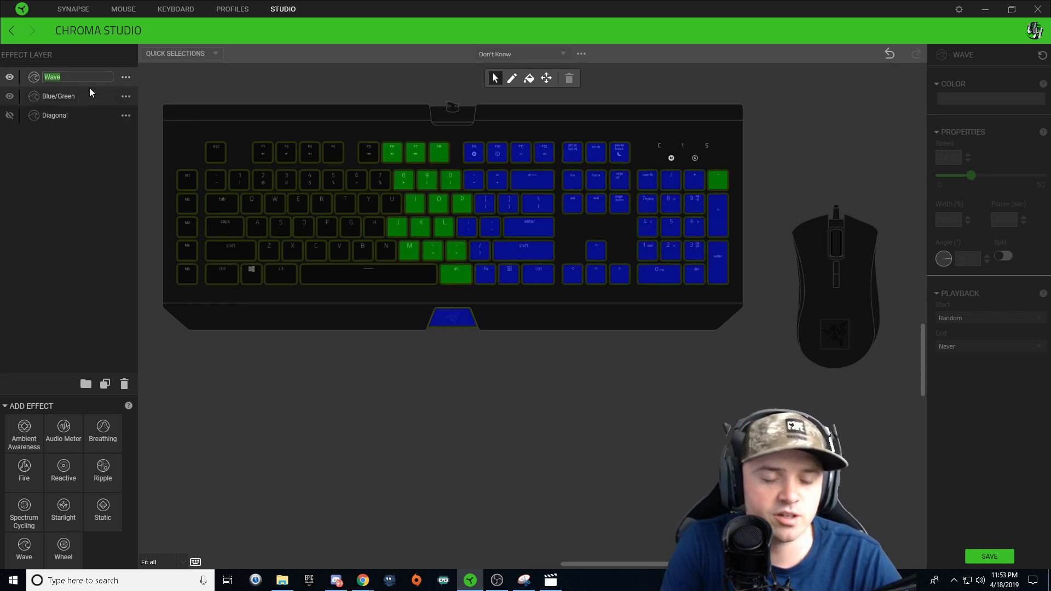
pyautogui.write('Blue Cap')
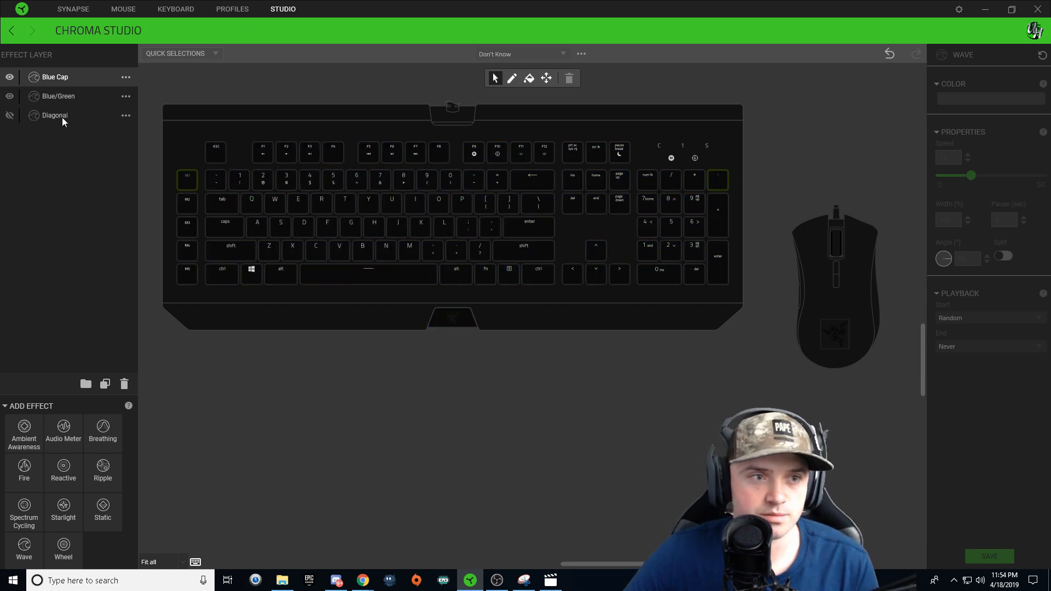
# Step: Add a Wave layer, rename it 'Green Cap' and select it at the top of the stack
pyautogui.click(23, 548)
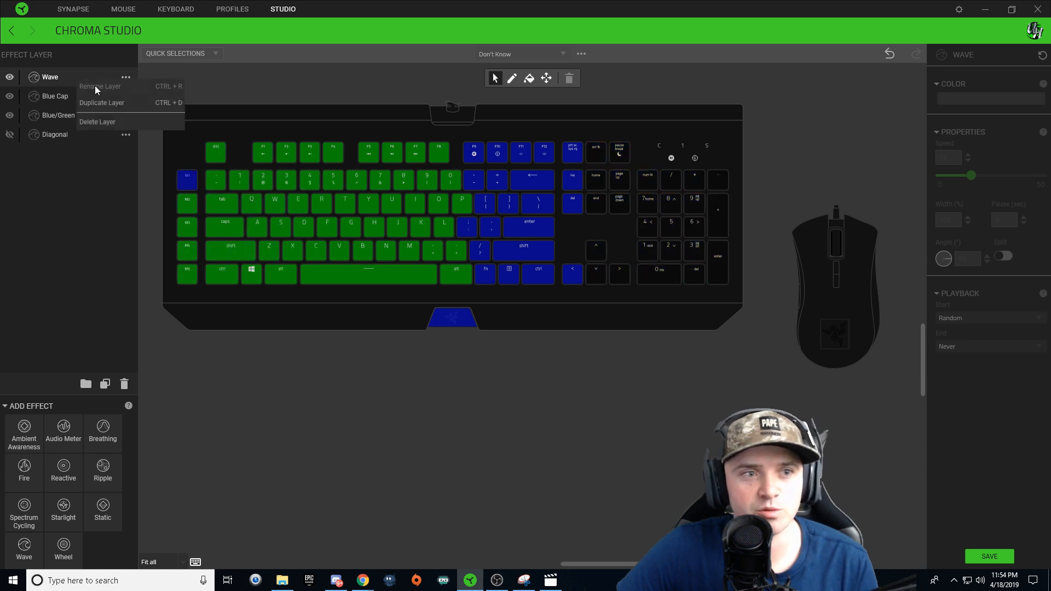
pyautogui.click(100, 86)
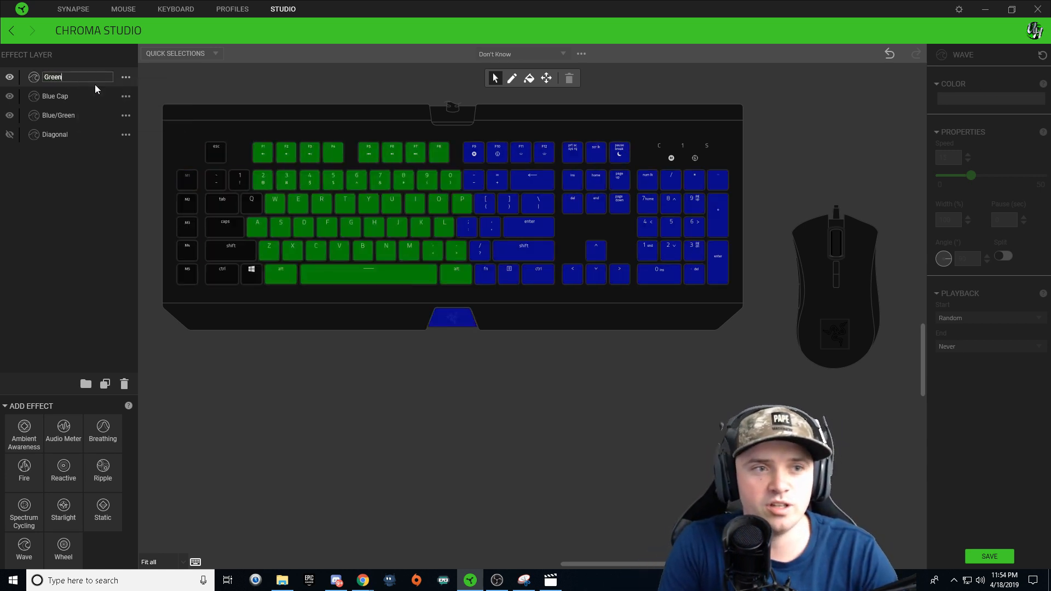
pyautogui.rightClick(76, 77)
pyautogui.write(' Cap')
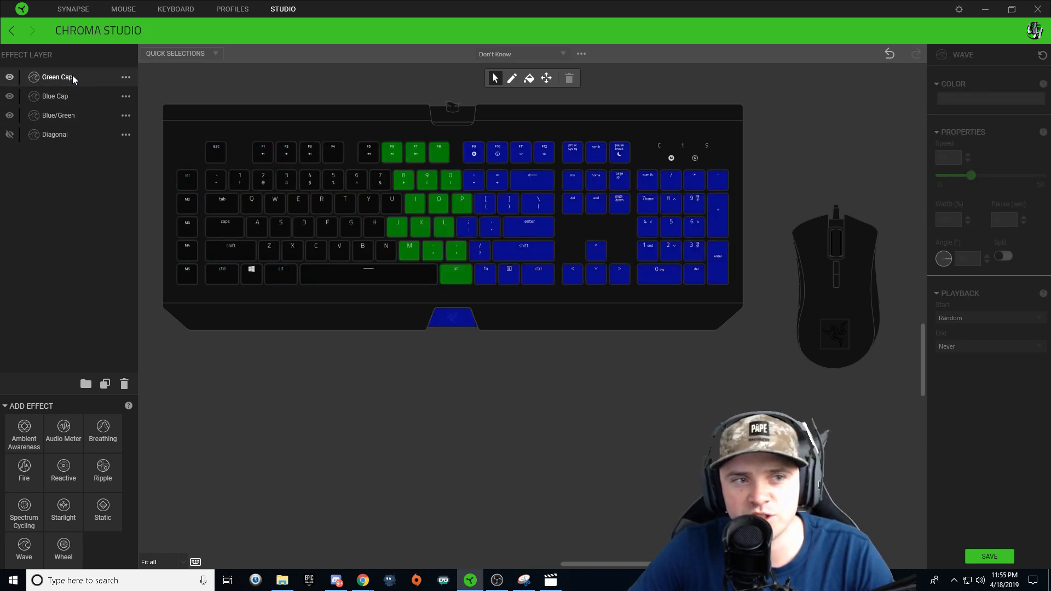
pyautogui.click(57, 76)
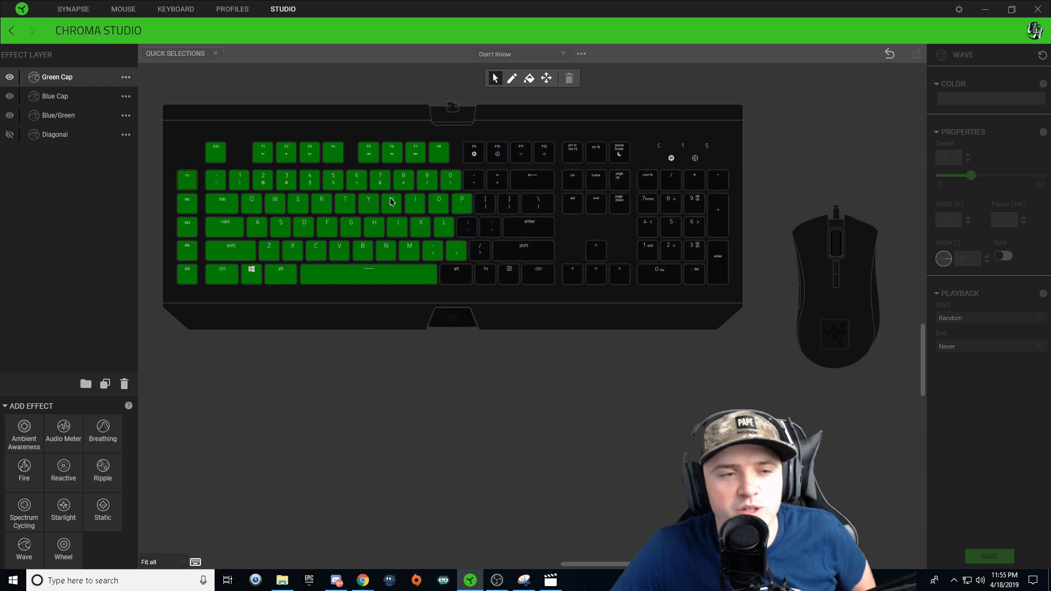
# Step: Toggle the Diagonal layer's eye so its rainbow colours show again beneath the caps
pyautogui.click(10, 133)
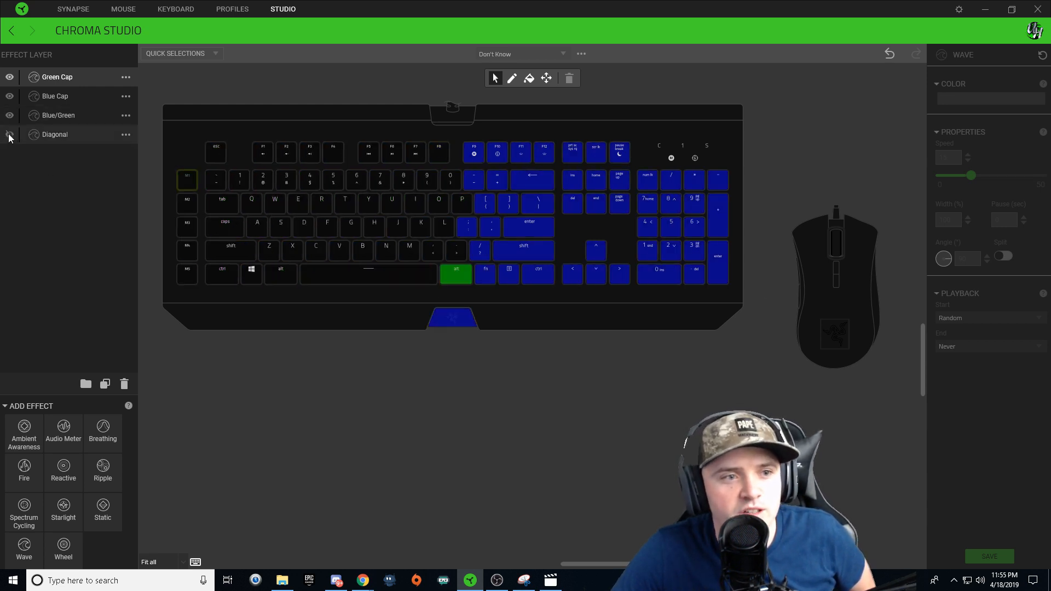
pyautogui.click(10, 134)
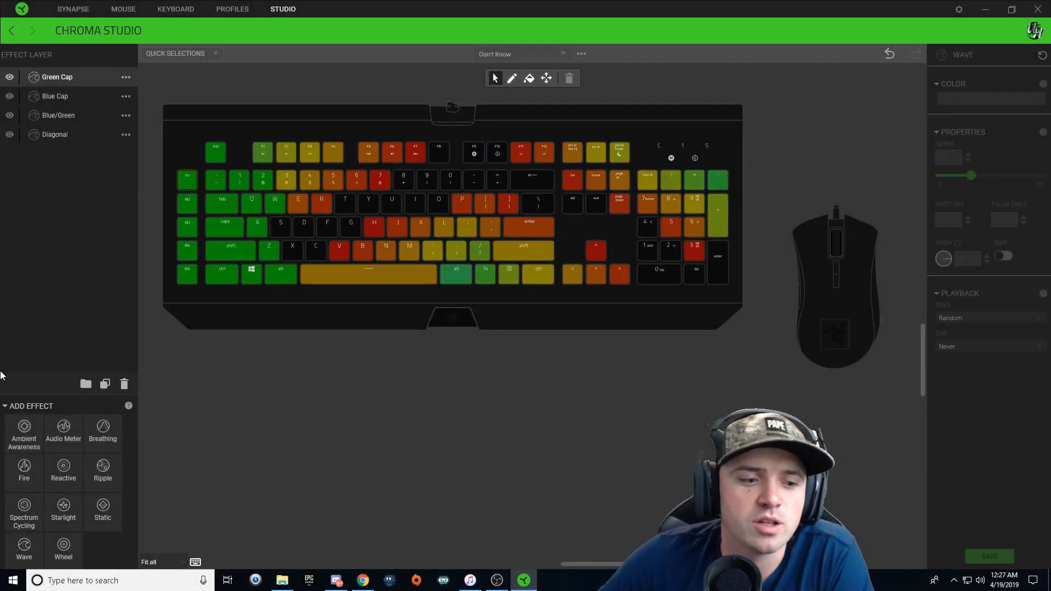
# Step: Add the 'Blue/Green Mouse' Wave layer with a green/blue pattern, speed 15, angle 90, then deselect it
pyautogui.click(23, 548)
pyautogui.write('Blue/Green Mouse')
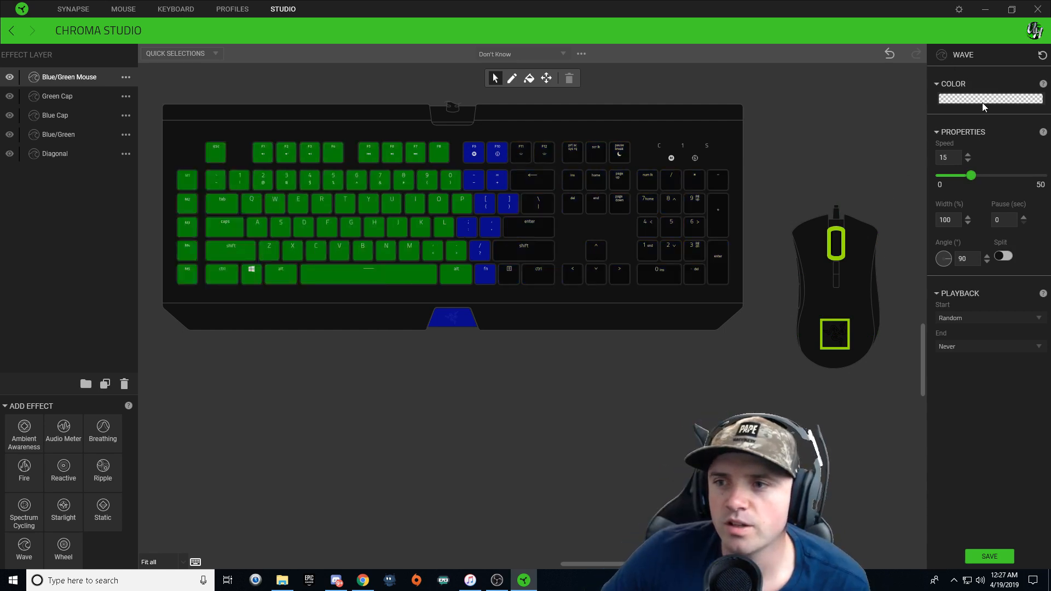
pyautogui.click(990, 99)
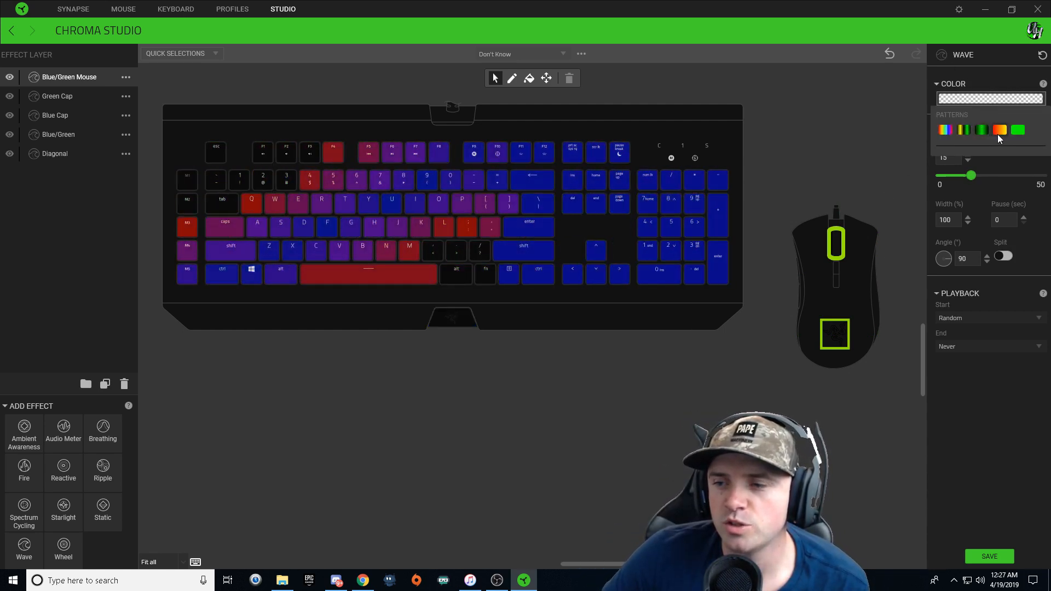
pyautogui.click(999, 129)
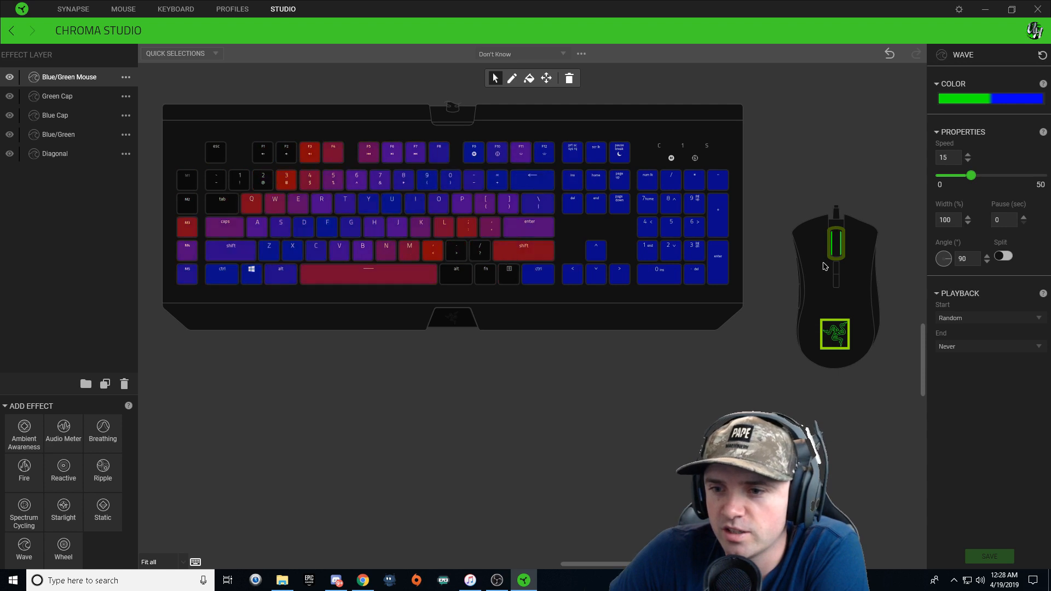
pyautogui.click(990, 99)
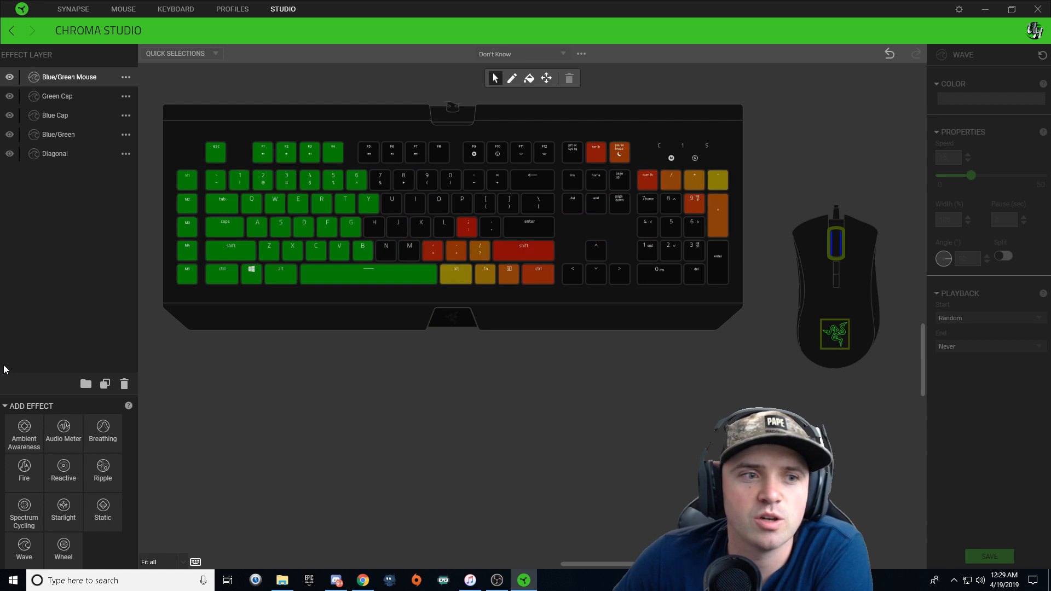
# Step: Duplicate the Diagonal layer and begin renaming the copy at the top of the list
pyautogui.click(126, 153)
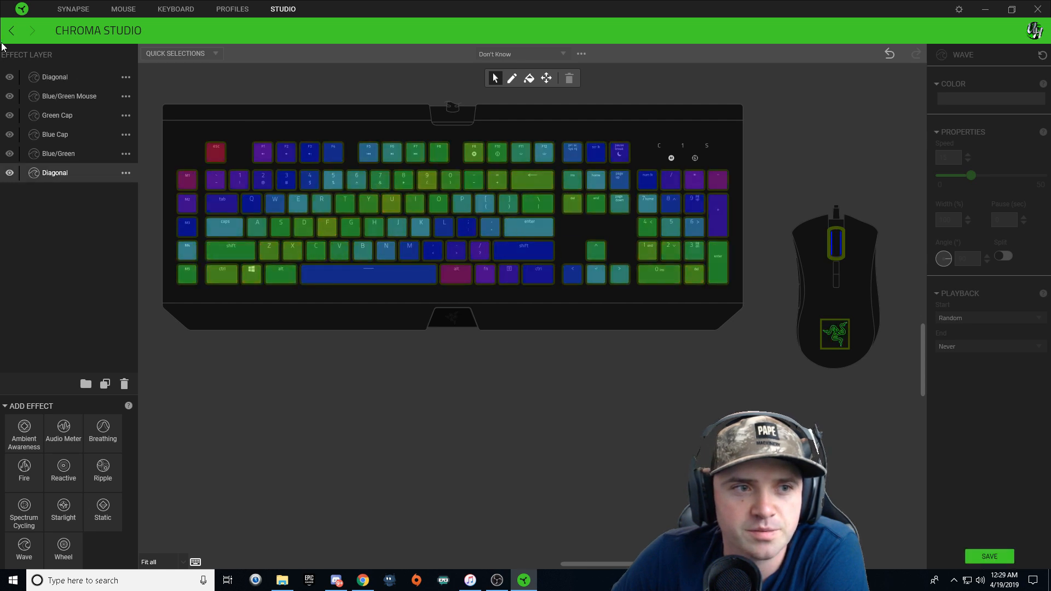
pyautogui.click(125, 76)
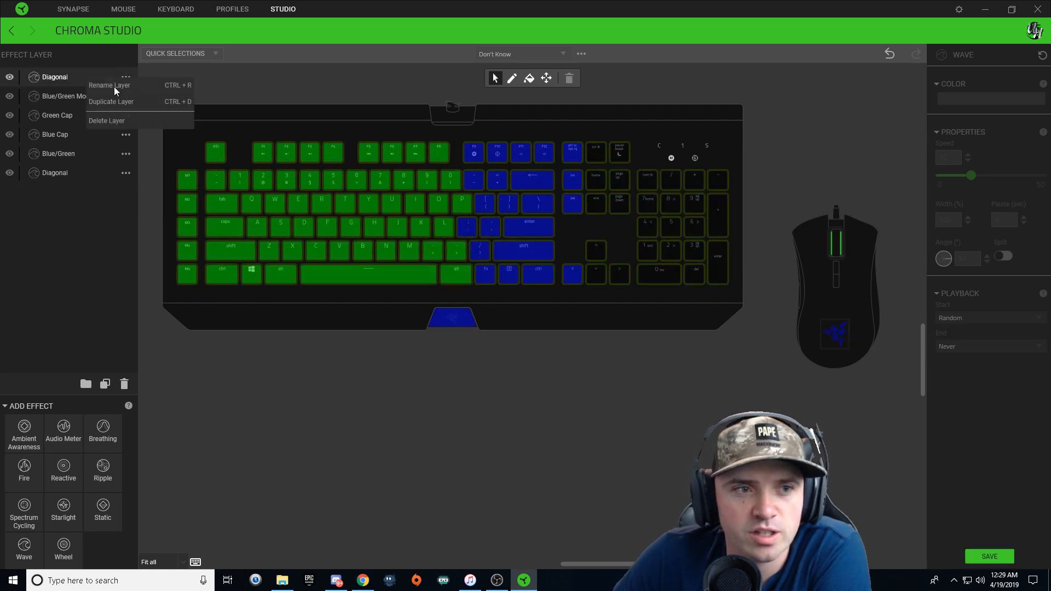
pyautogui.click(109, 85)
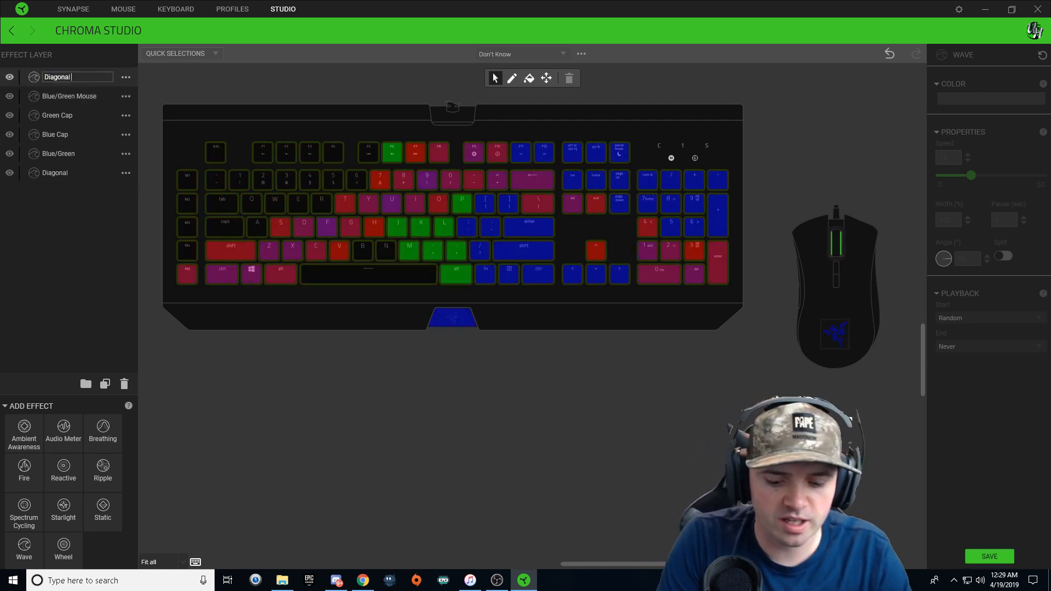